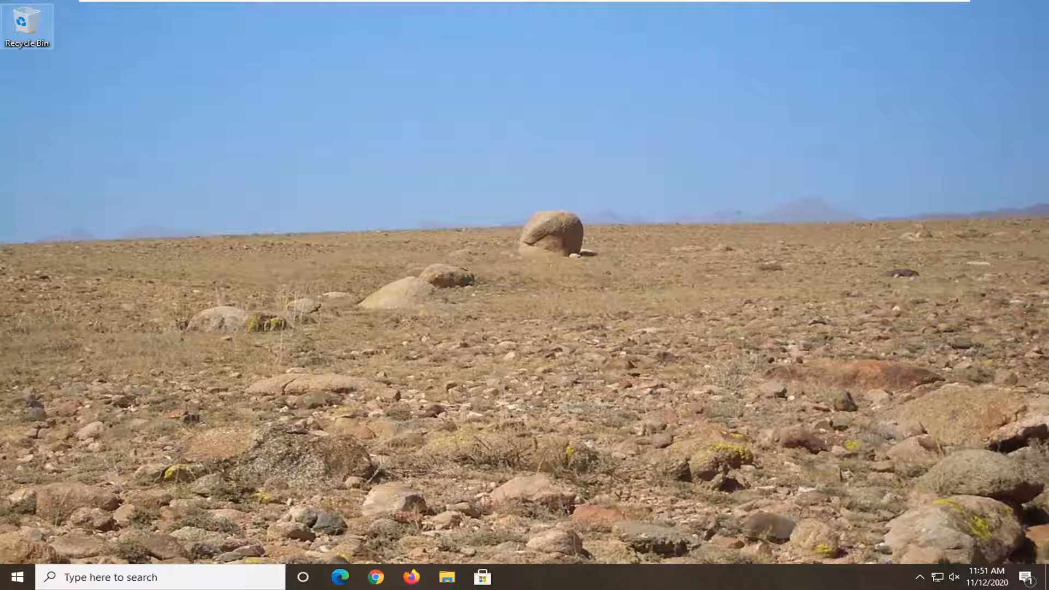
{"action": "mouse_move", "coordinate": [17, 578]}
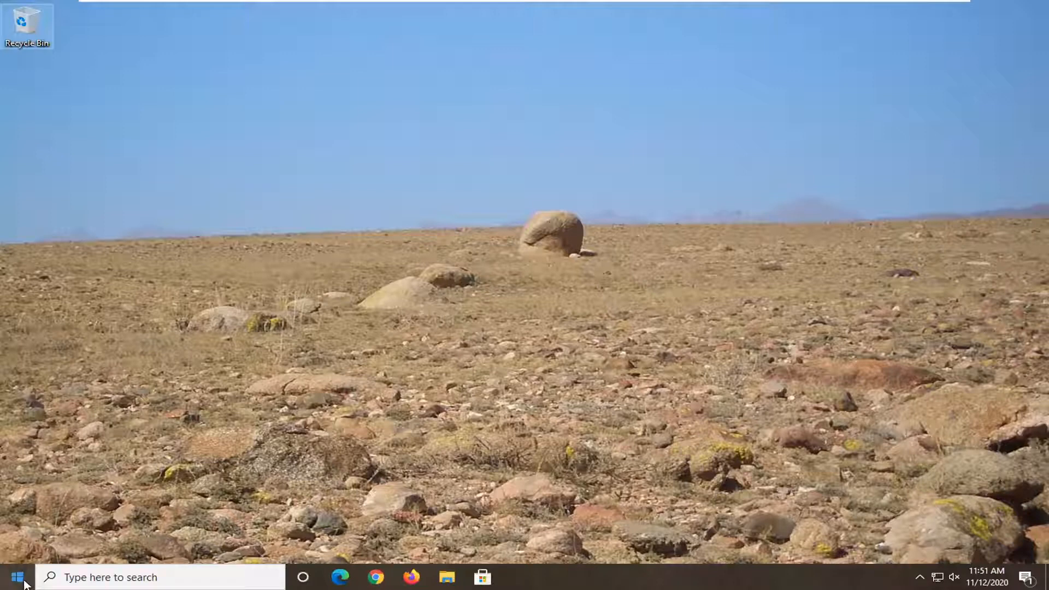
Step: Search 'device manager' from the taskbar and launch Device Manager
{"action": "type", "text": "device manager"}
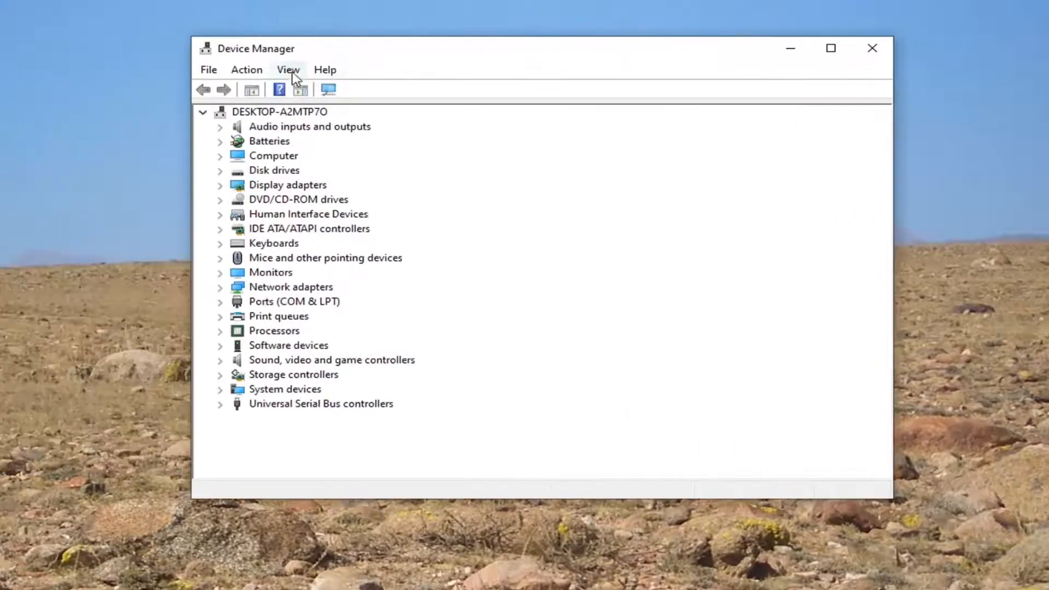
Step: Enable Show hidden devices from the View menu and expand Network adapters
{"action": "left_click", "coordinate": [287, 70]}
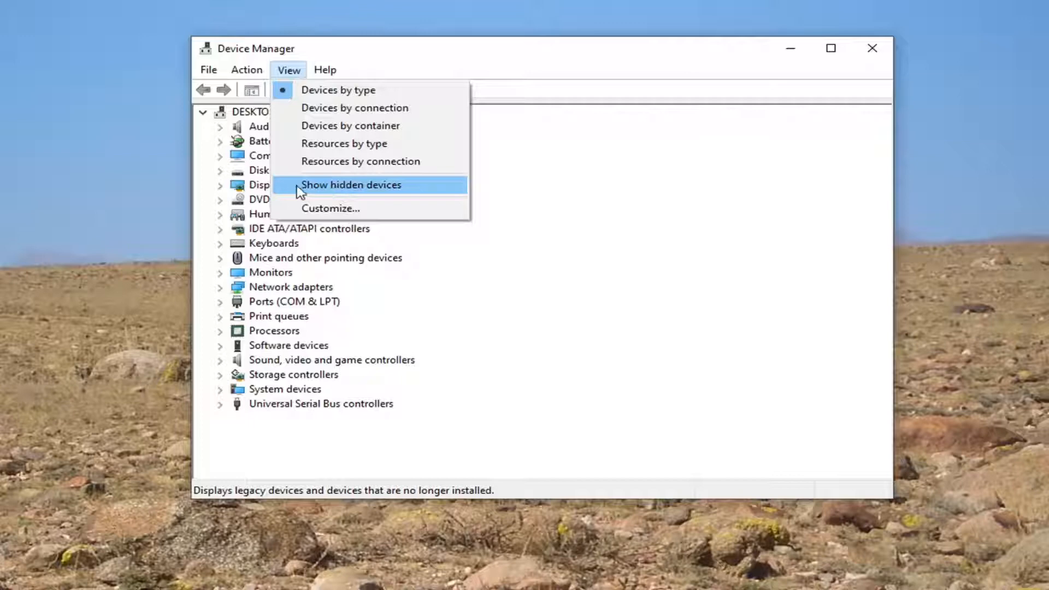
{"action": "left_click", "coordinate": [351, 184]}
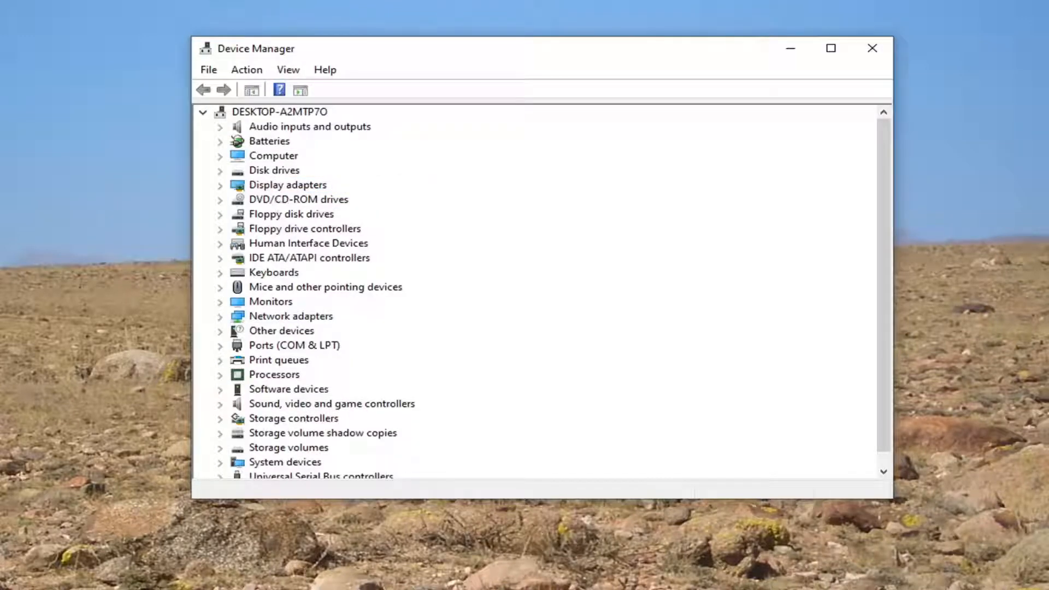
{"action": "mouse_move", "coordinate": [428, 310]}
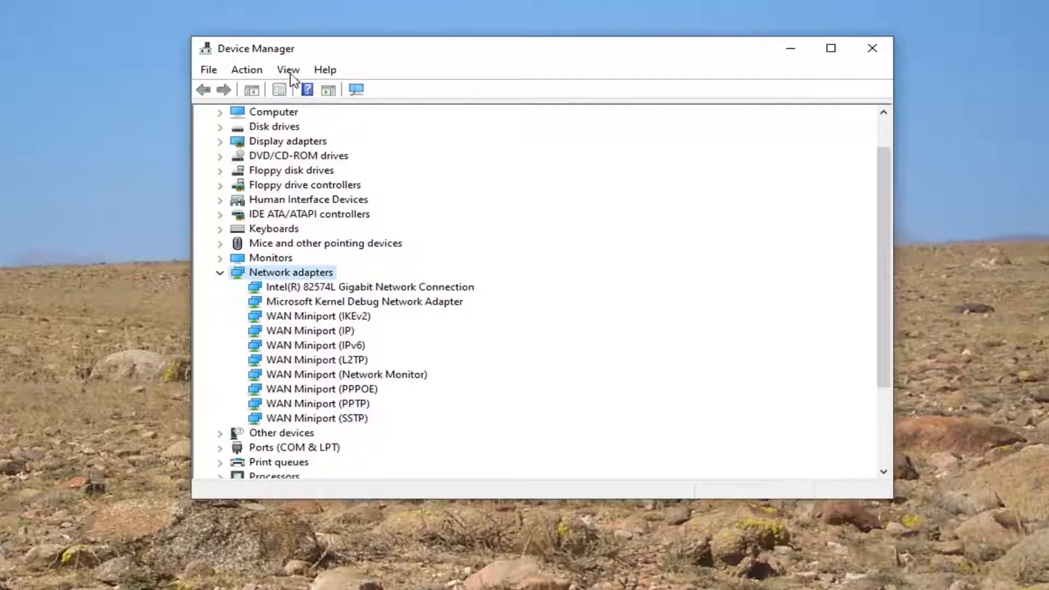
{"action": "left_click", "coordinate": [288, 70]}
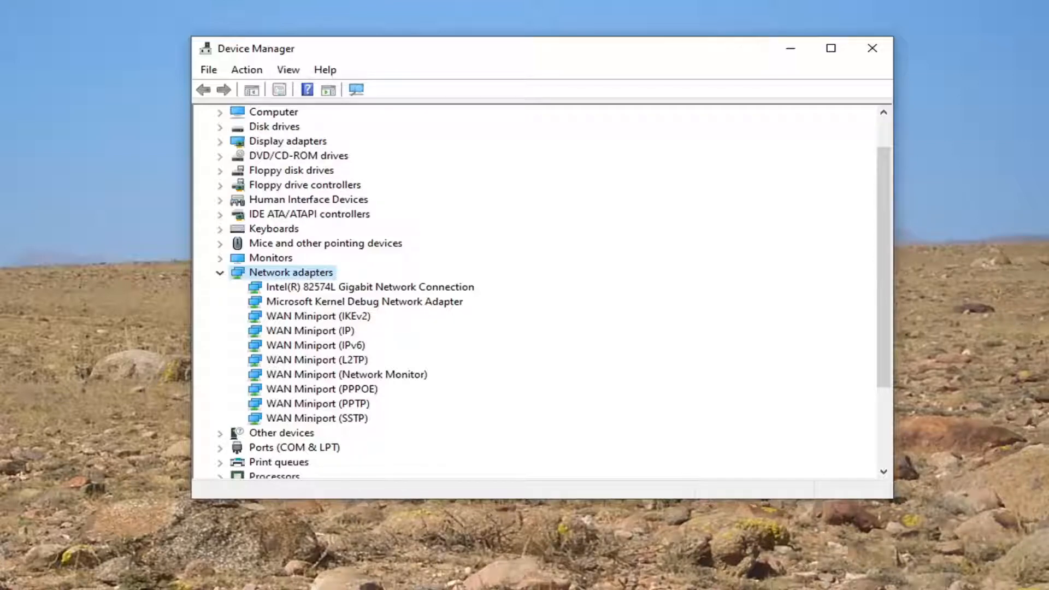
Step: Uninstall the Intel(R) 82574L Gigabit Network Connection adapter and confirm the removal
{"action": "left_click", "coordinate": [364, 301]}
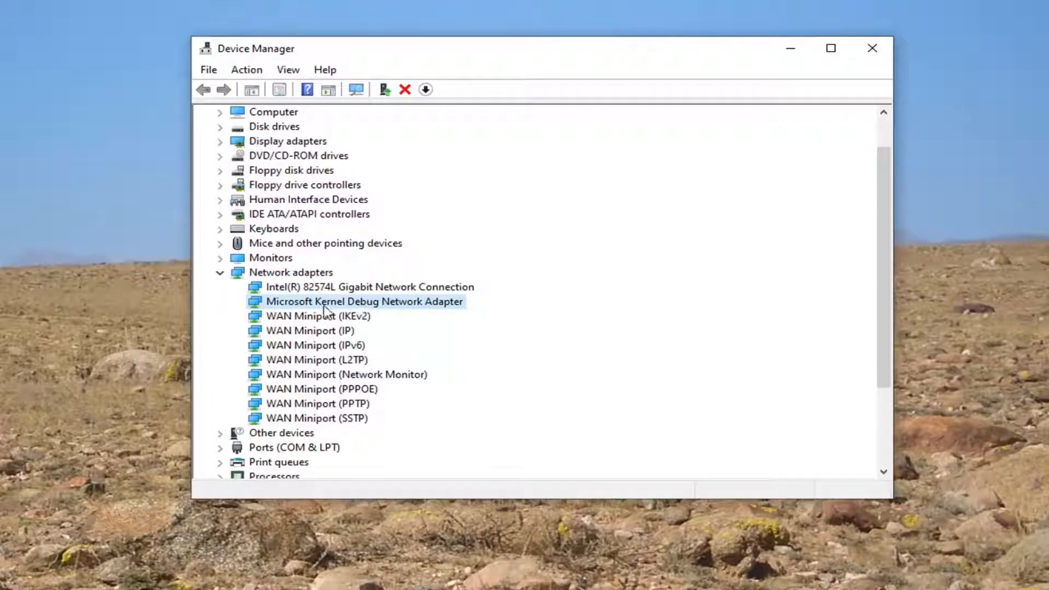
{"action": "left_click", "coordinate": [368, 286]}
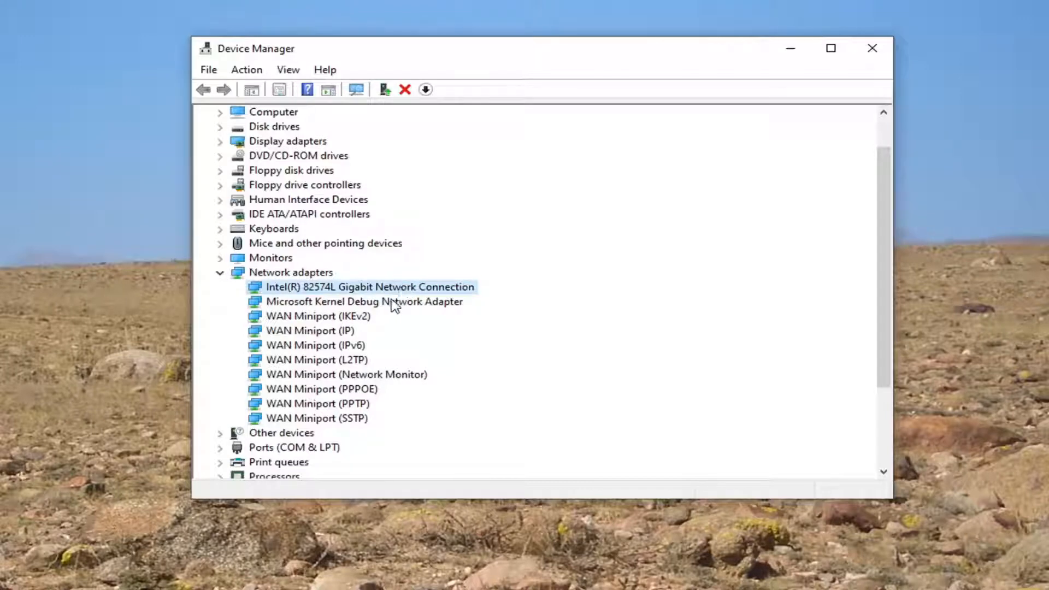
{"action": "left_click", "coordinate": [363, 301]}
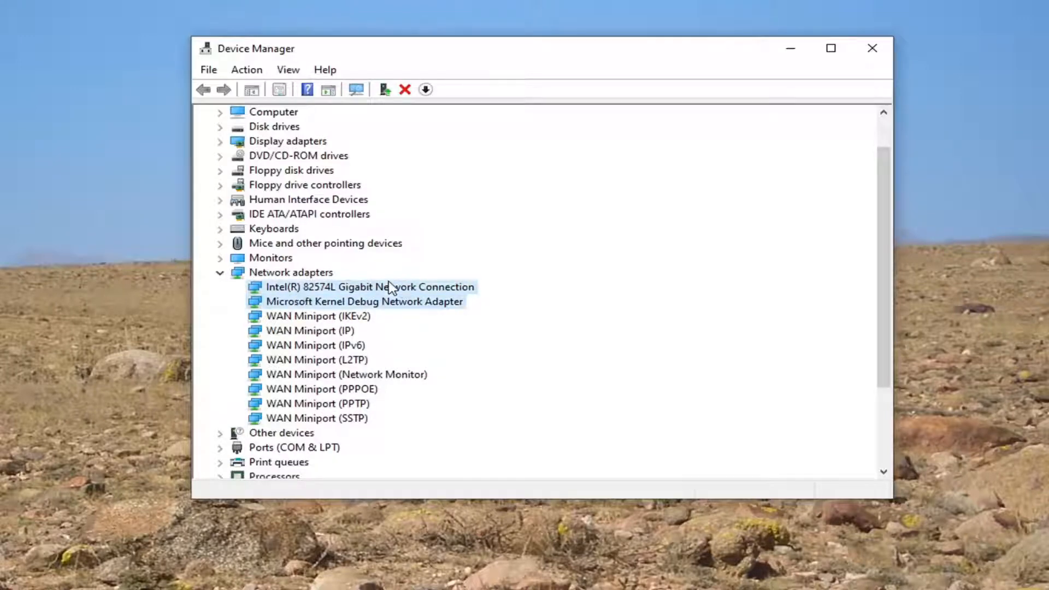
{"action": "left_click", "coordinate": [405, 89]}
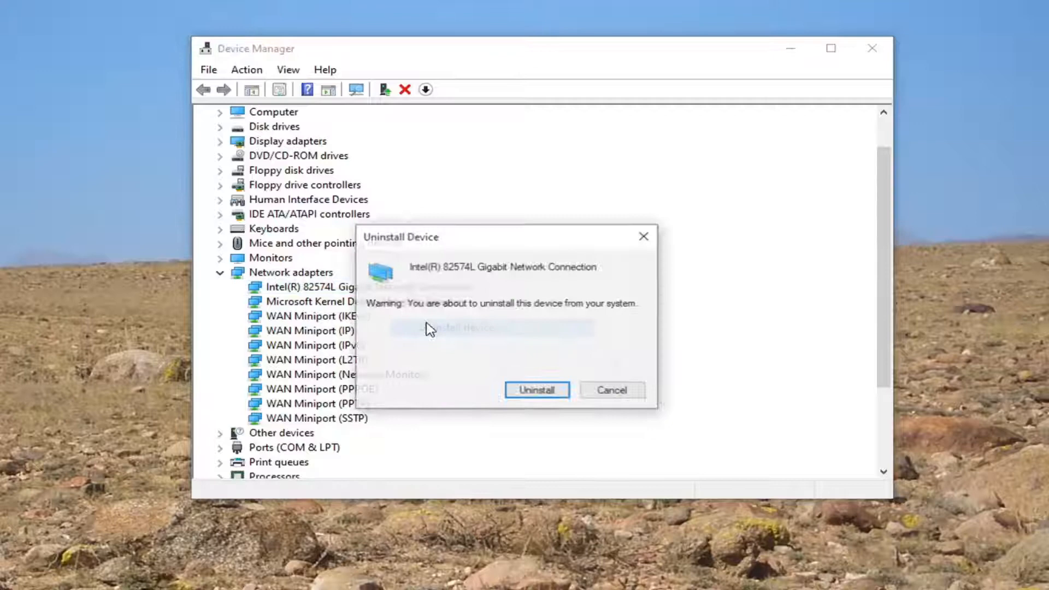
{"action": "left_click", "coordinate": [610, 390]}
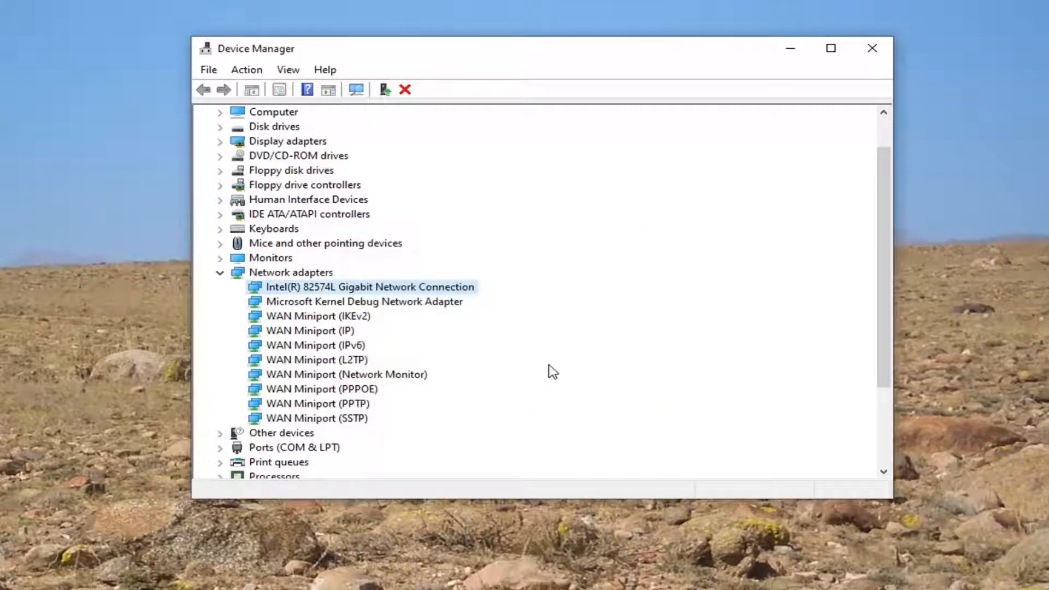
{"action": "left_click", "coordinate": [404, 88]}
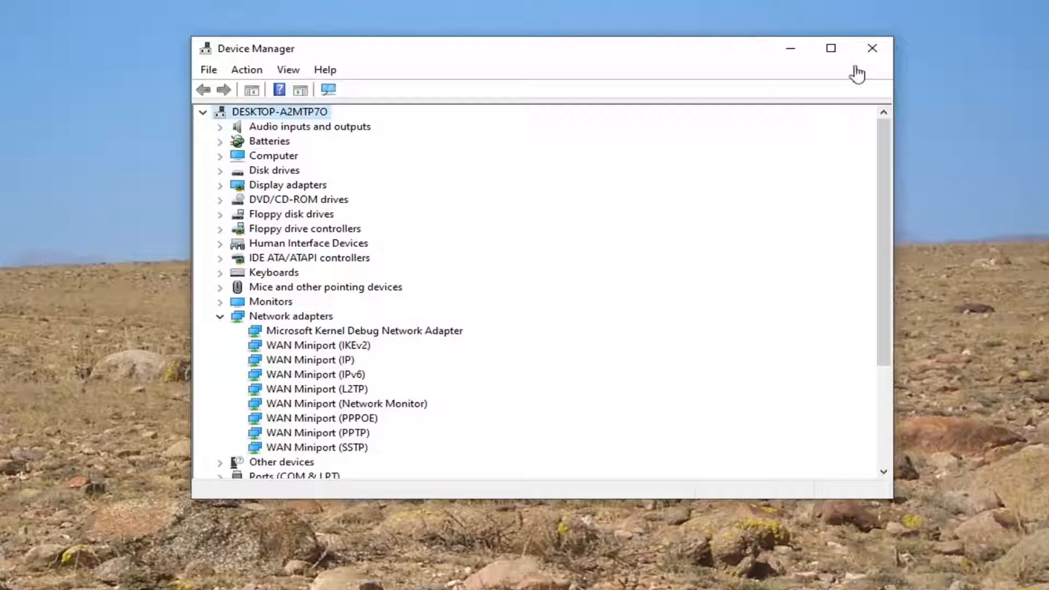
Step: Search 'cmd', run Command Prompt as administrator and approve the UAC prompt
{"action": "type", "text": "cmd"}
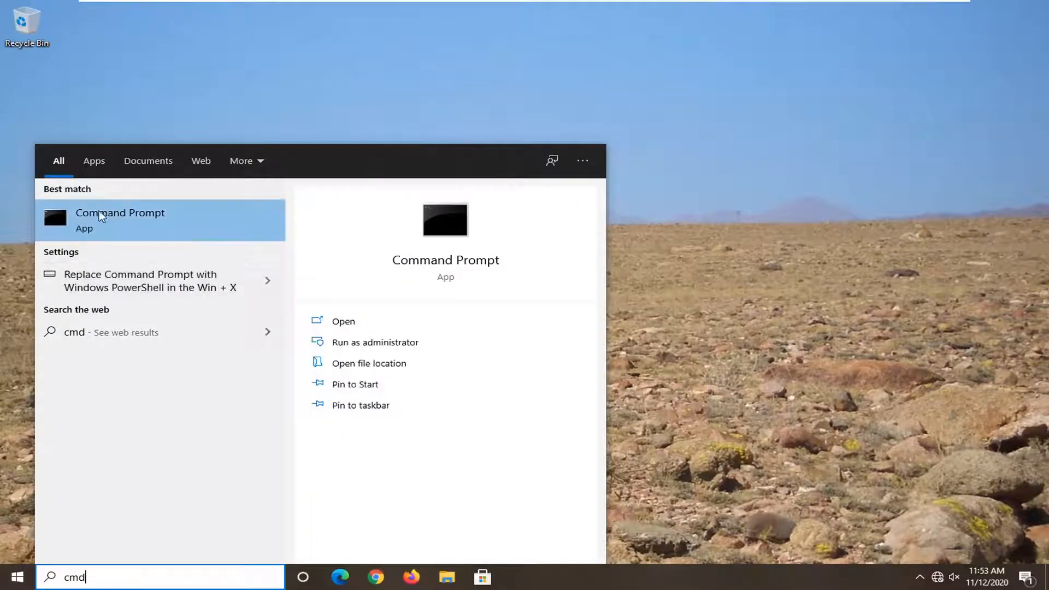
{"action": "mouse_move", "coordinate": [137, 224]}
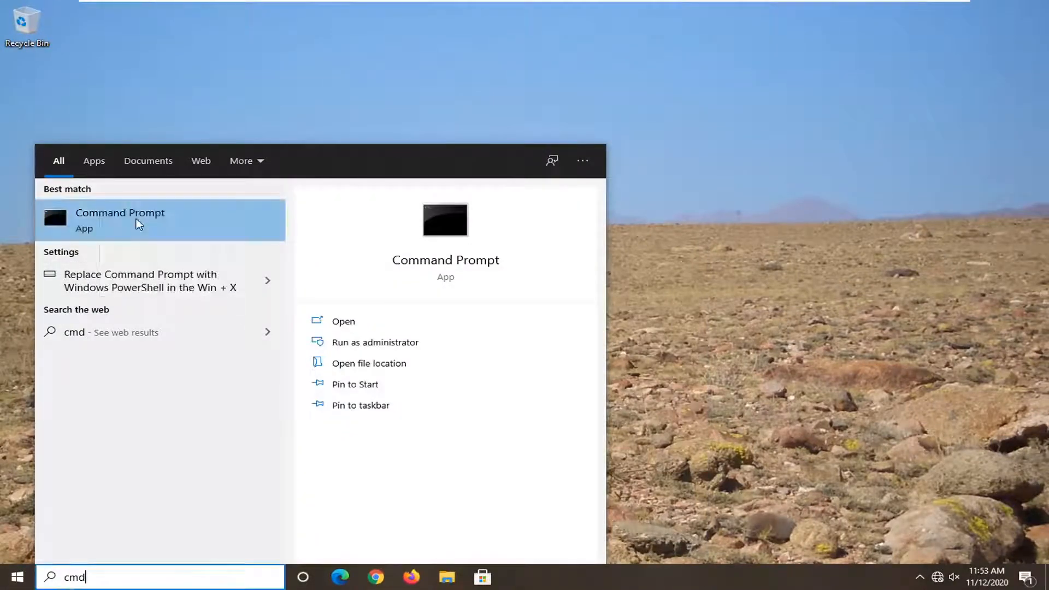
{"action": "left_click", "coordinate": [375, 342]}
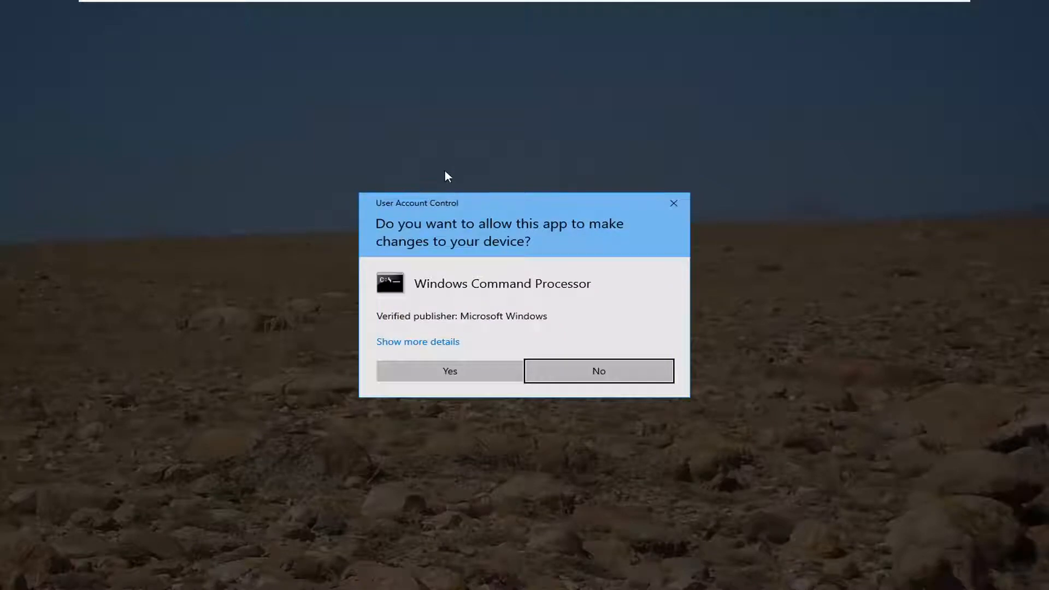
{"action": "mouse_move", "coordinate": [449, 371]}
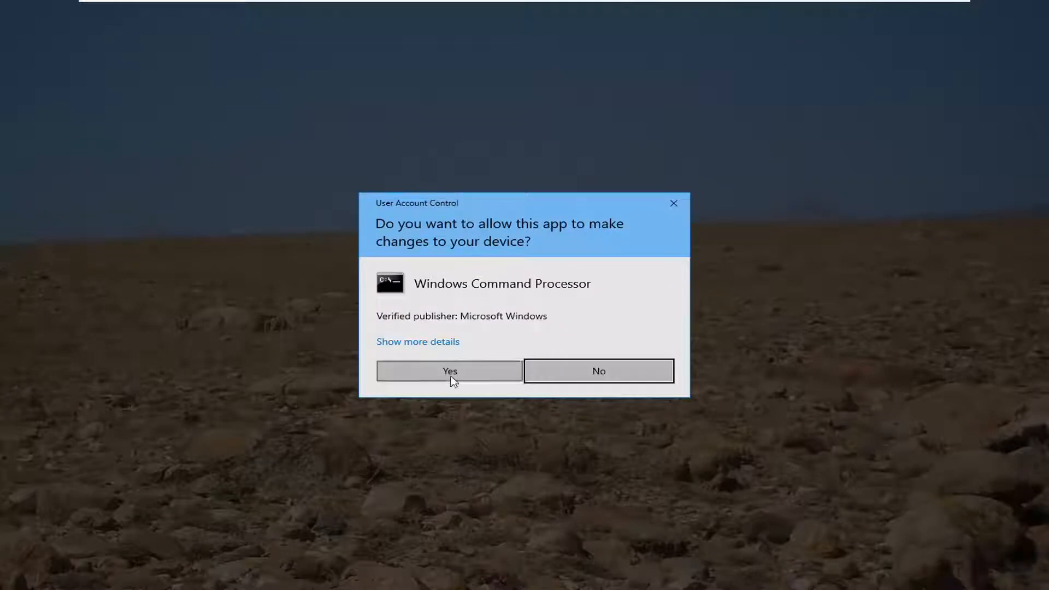
{"action": "left_click", "coordinate": [450, 371]}
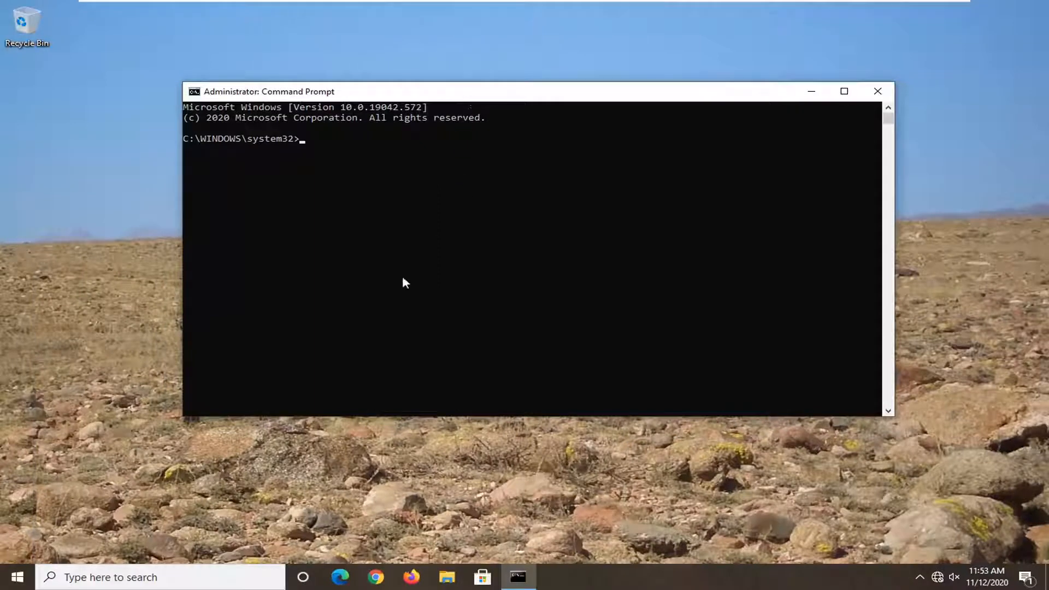
Step: Run 'netsh winsock reset' to reset the Winsock catalog, then close Command Prompt
{"action": "type", "text": "net"}
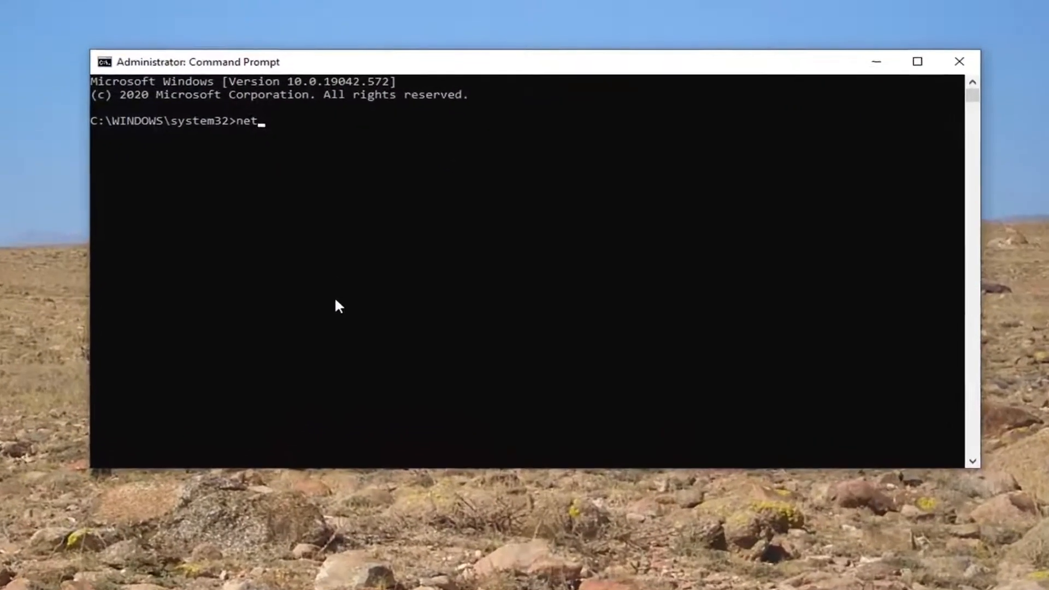
{"action": "type", "text": "sh winsock"}
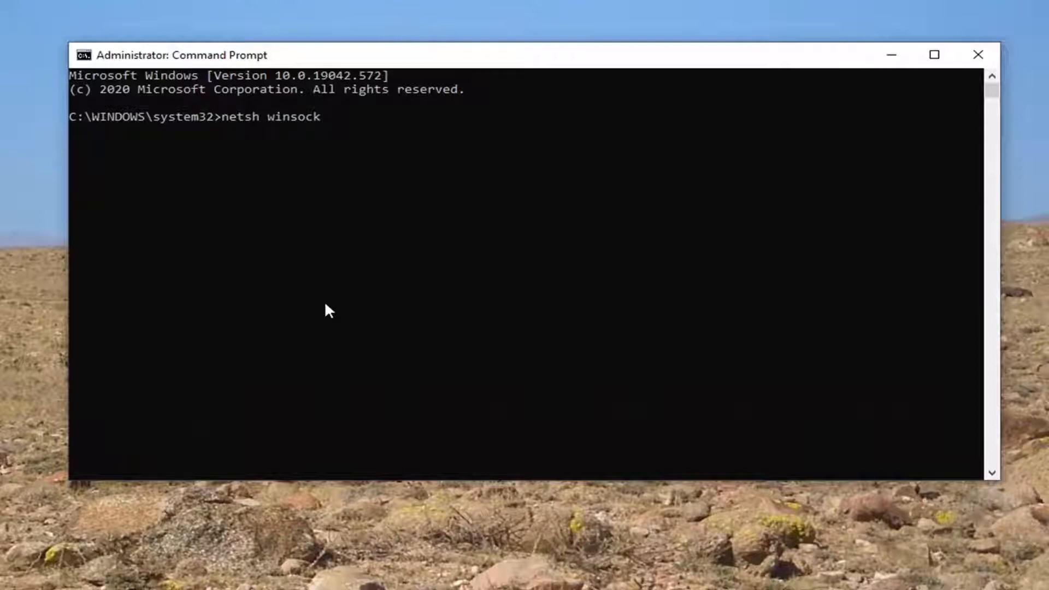
{"action": "type", "text": "reset"}
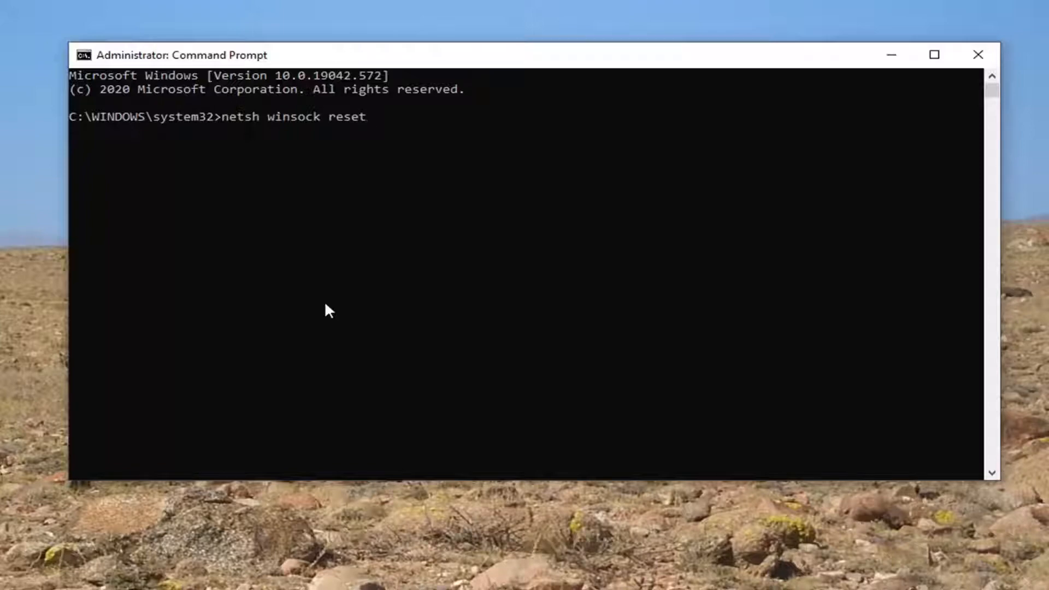
{"action": "key", "text": "Return"}
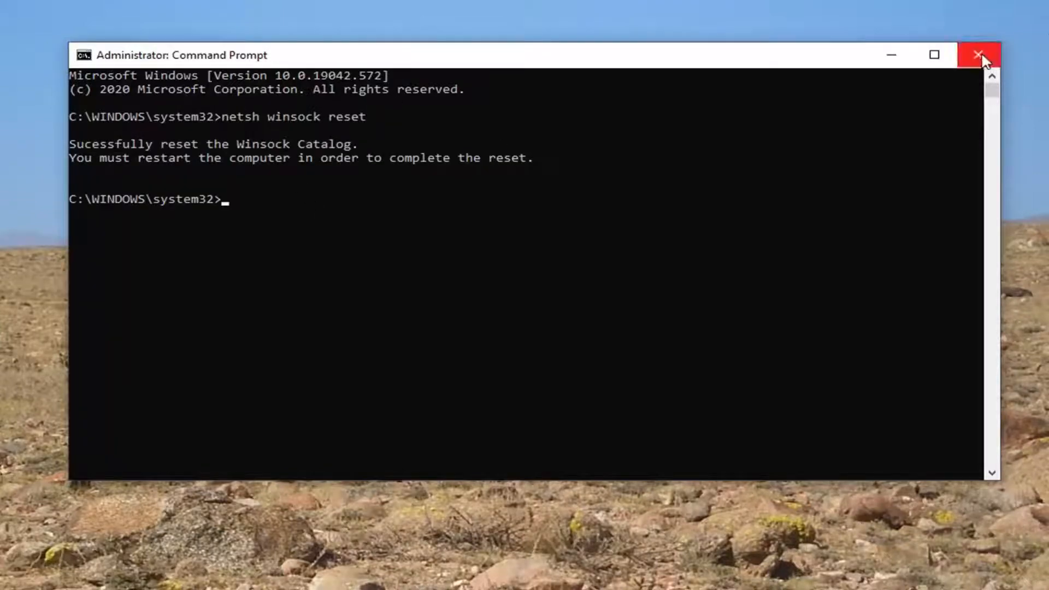
{"action": "left_click", "coordinate": [980, 55]}
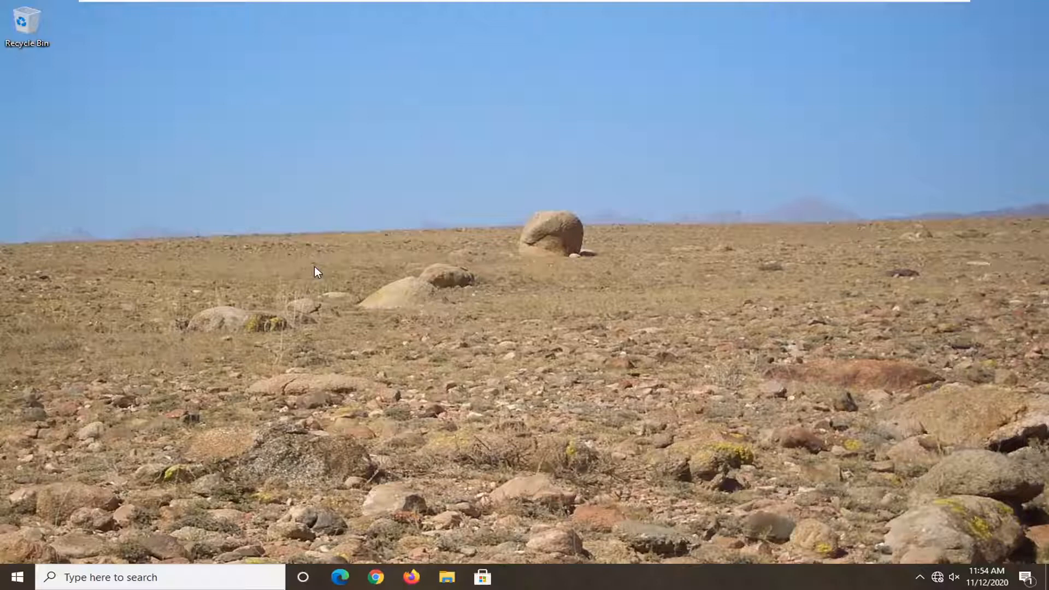
{"action": "mouse_move", "coordinate": [144, 275]}
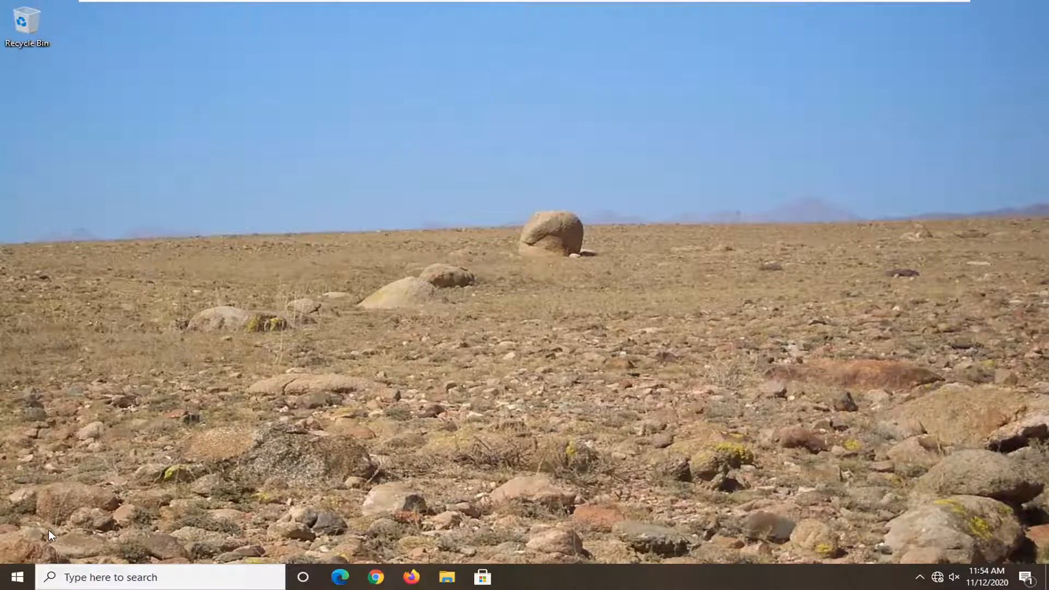
{"action": "mouse_move", "coordinate": [97, 445]}
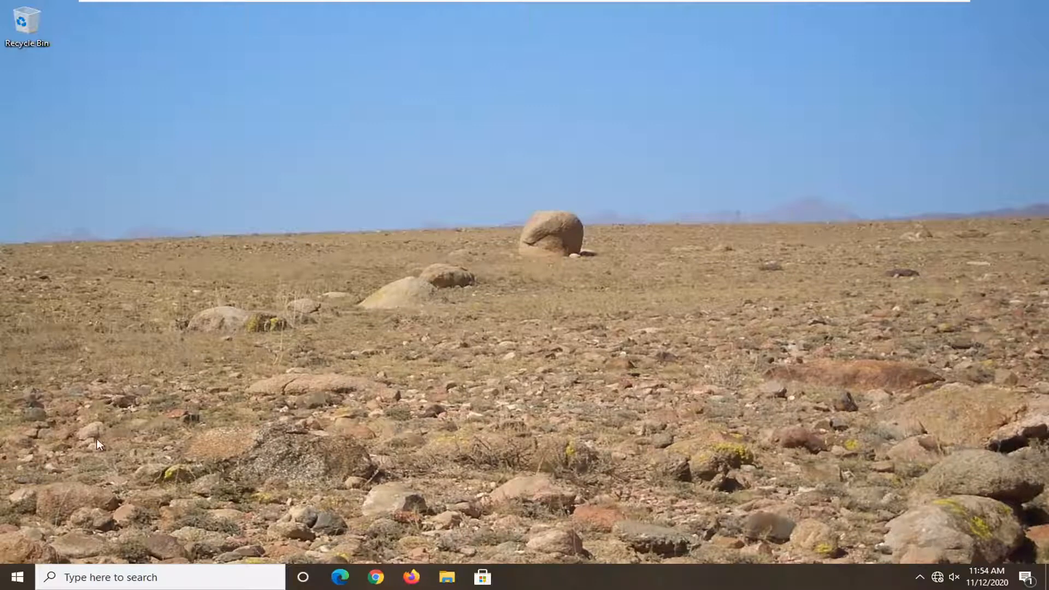
Step: Search 'network reset' from Start to reach the Network reset settings page
{"action": "left_click", "coordinate": [14, 577]}
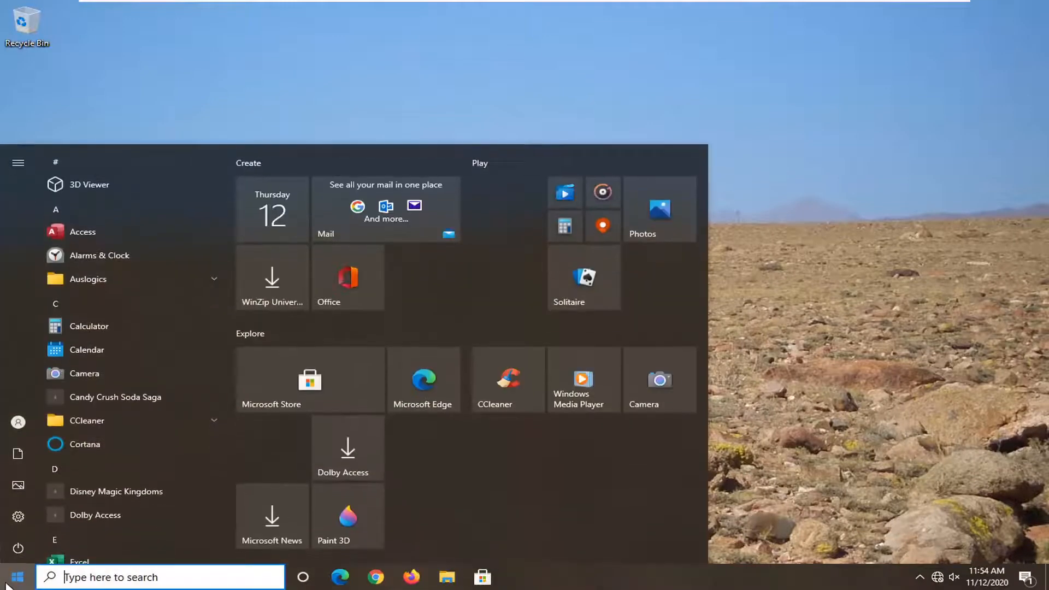
{"action": "type", "text": "network res"}
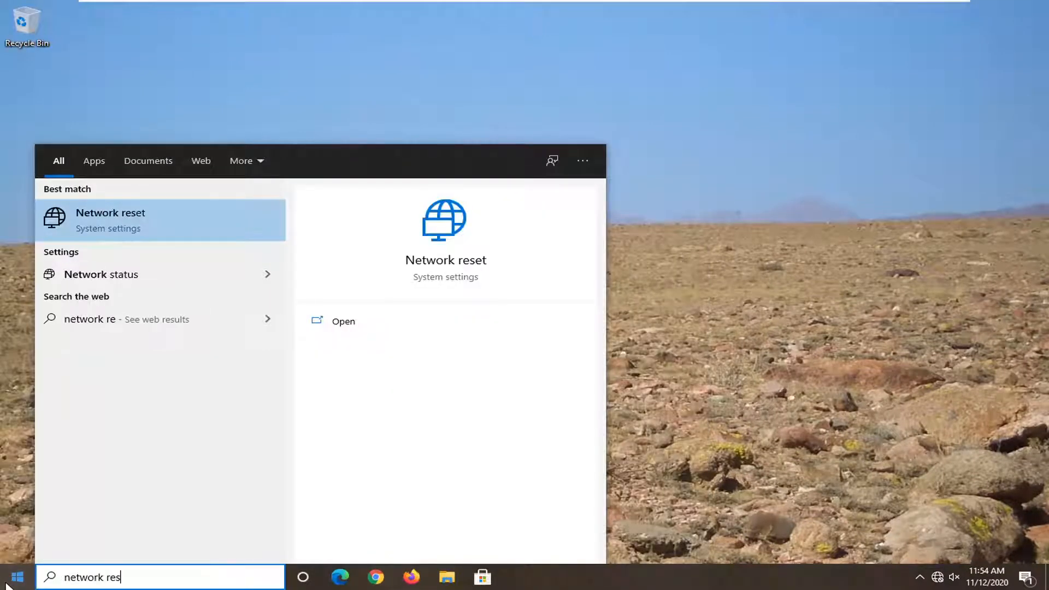
{"action": "type", "text": "et"}
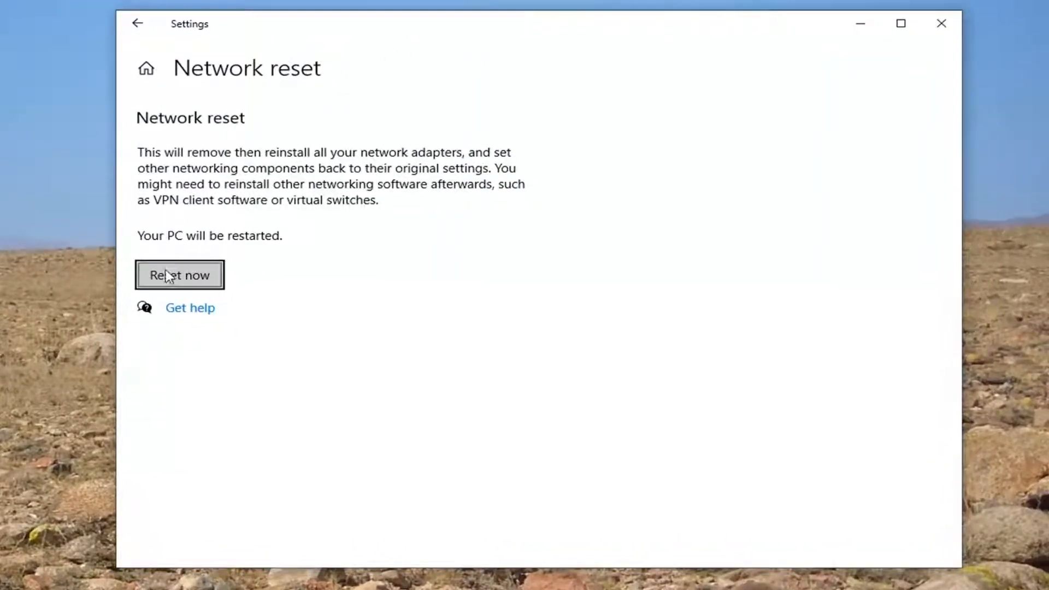
Step: Run Reset now, confirm with Yes, dismiss the sign-out notice and close Settings
{"action": "left_click", "coordinate": [179, 275]}
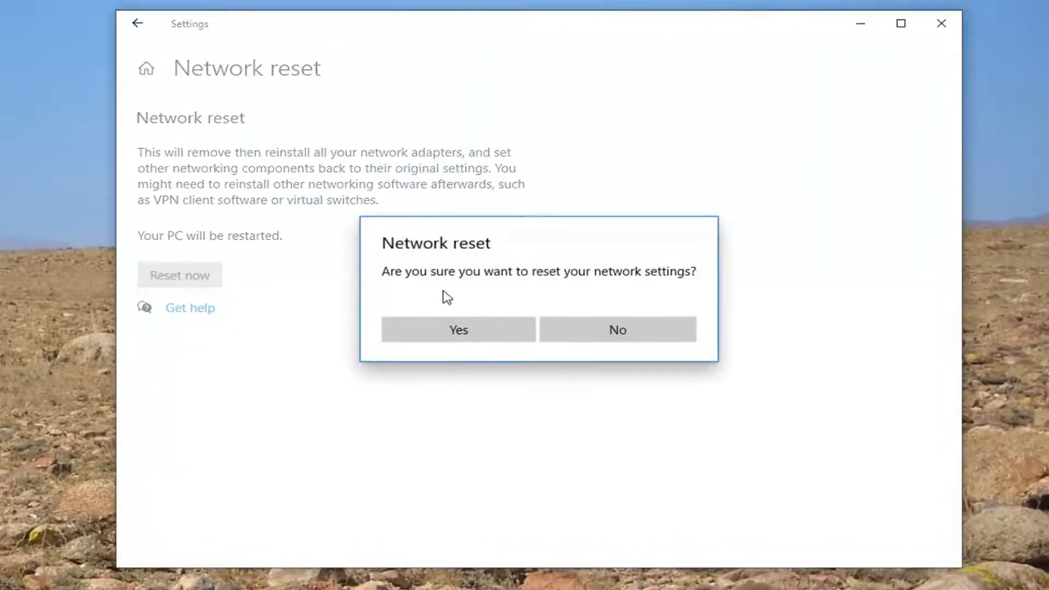
{"action": "mouse_move", "coordinate": [458, 330]}
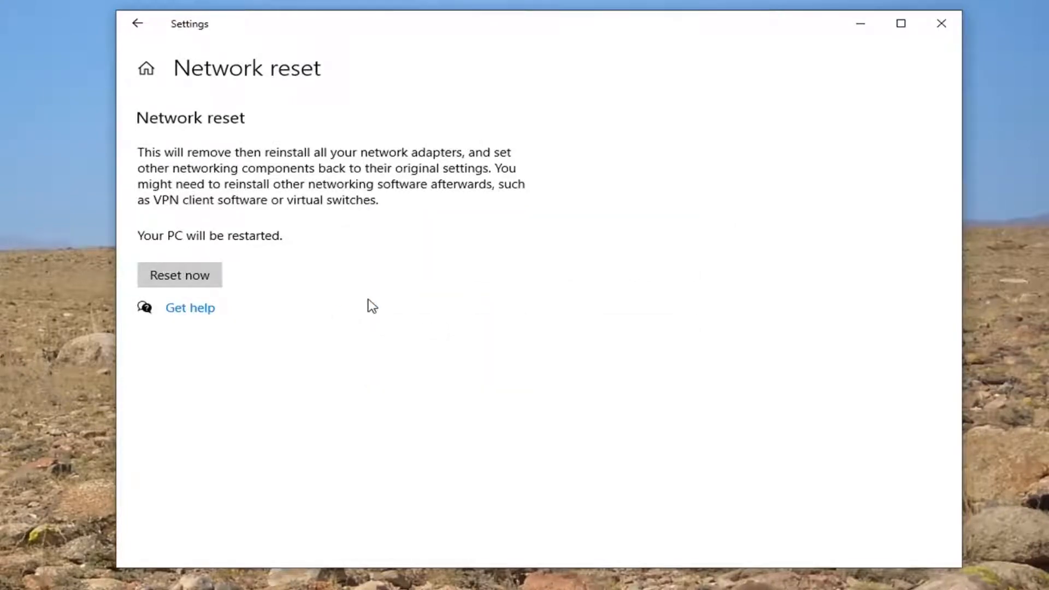
{"action": "left_click", "coordinate": [179, 275]}
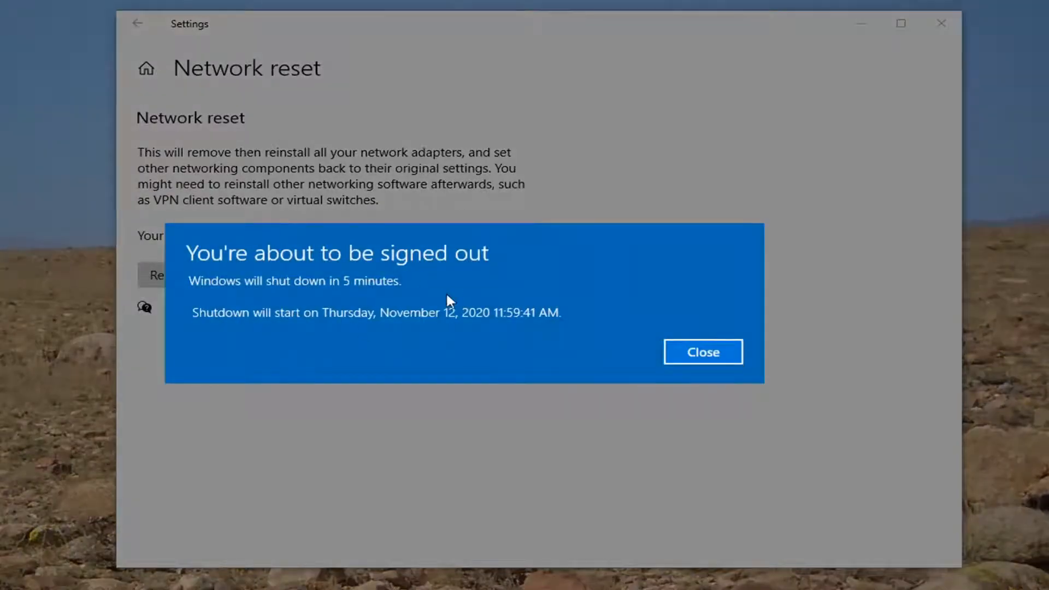
{"action": "left_click", "coordinate": [703, 351]}
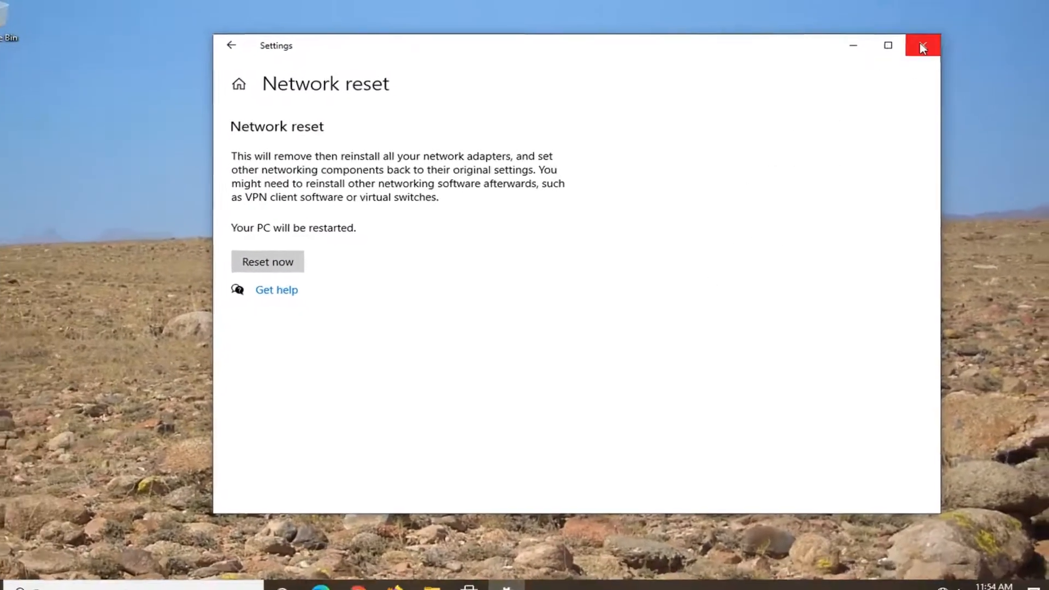
{"action": "left_click", "coordinate": [923, 46]}
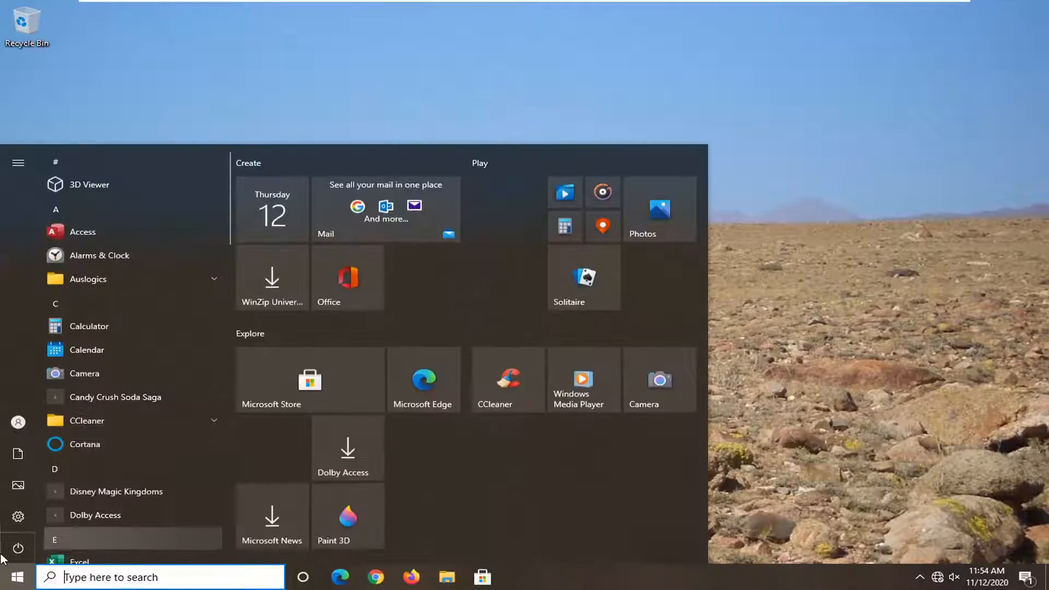
{"action": "mouse_move", "coordinate": [57, 521]}
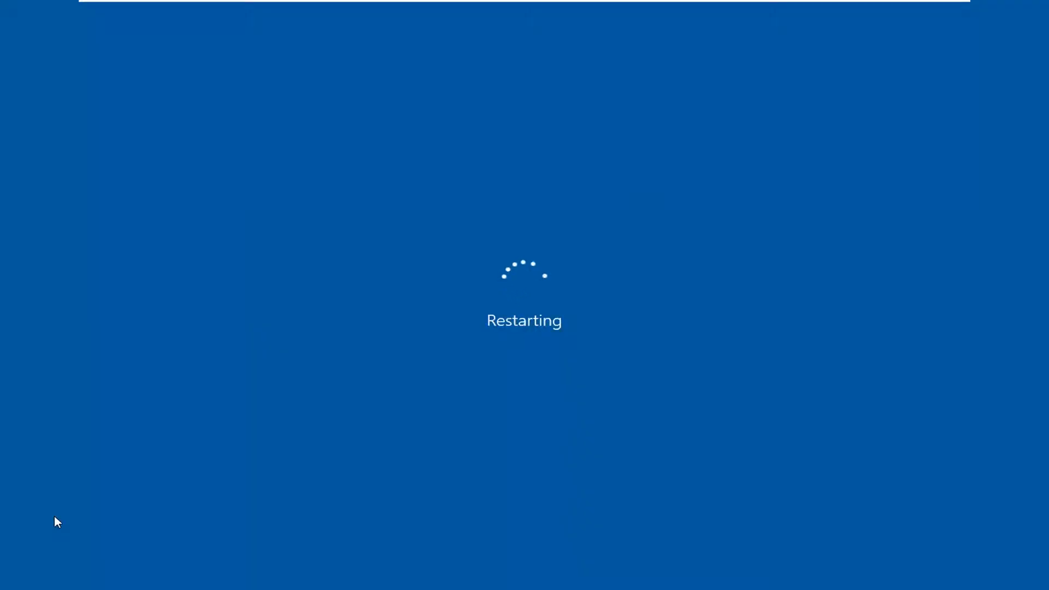
{"action": "mouse_move", "coordinate": [595, 287]}
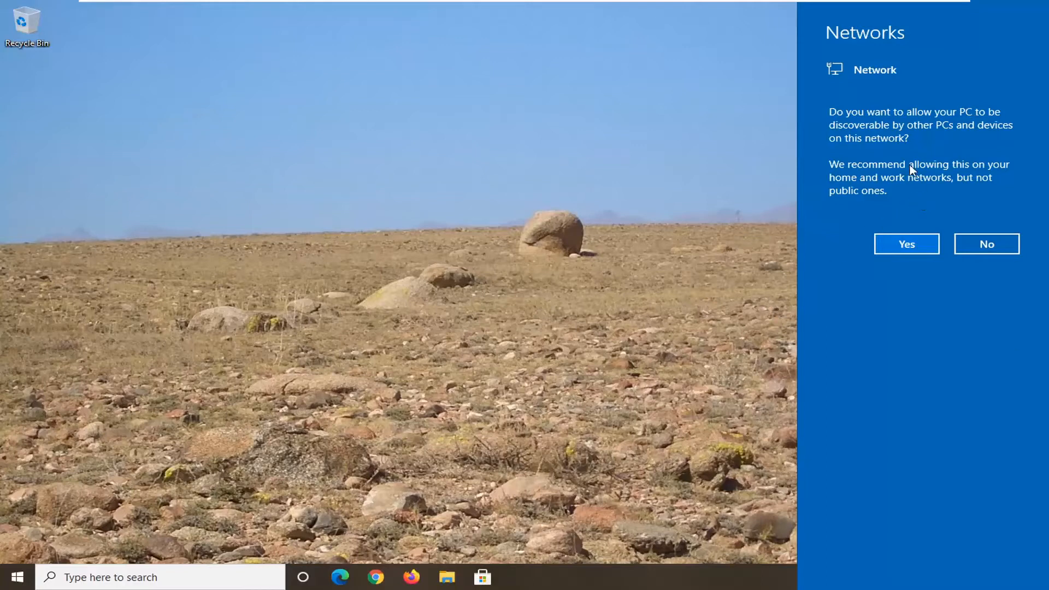
{"action": "mouse_move", "coordinate": [252, 256]}
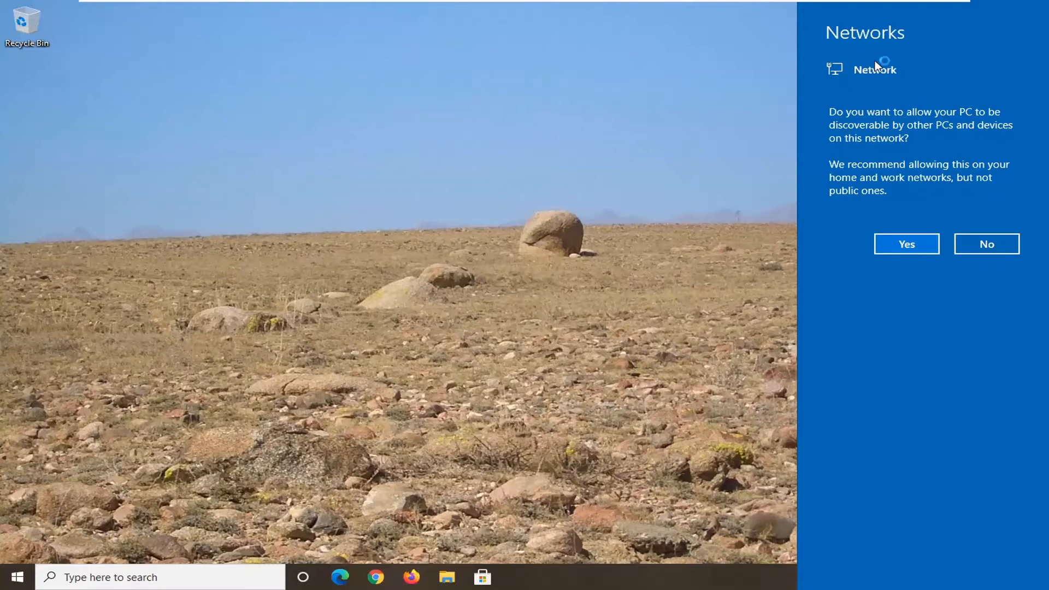
{"action": "mouse_move", "coordinate": [718, 173]}
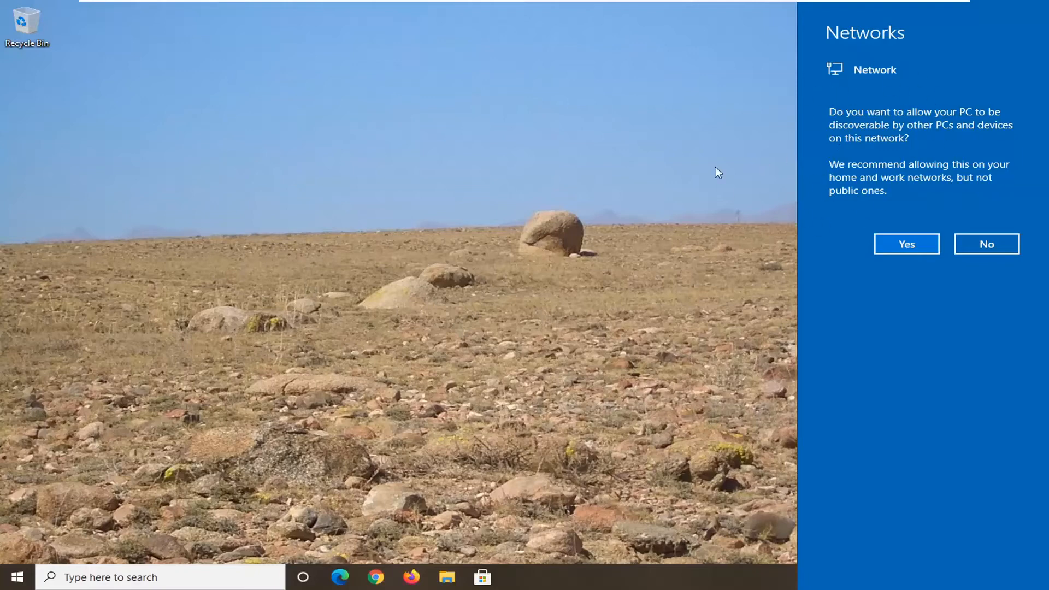
{"action": "mouse_move", "coordinate": [936, 159]}
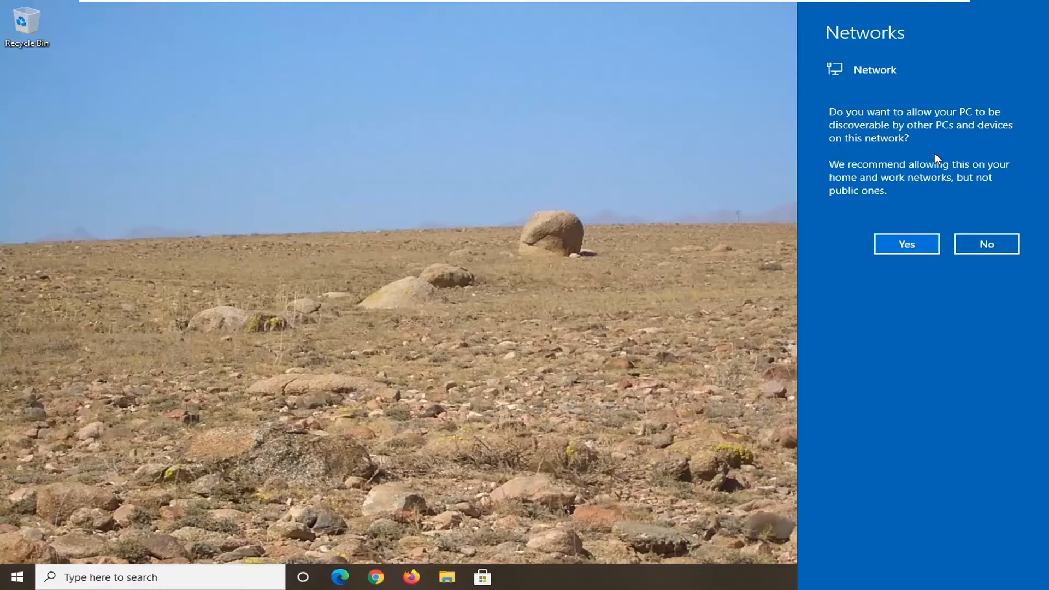
{"action": "mouse_move", "coordinate": [986, 244]}
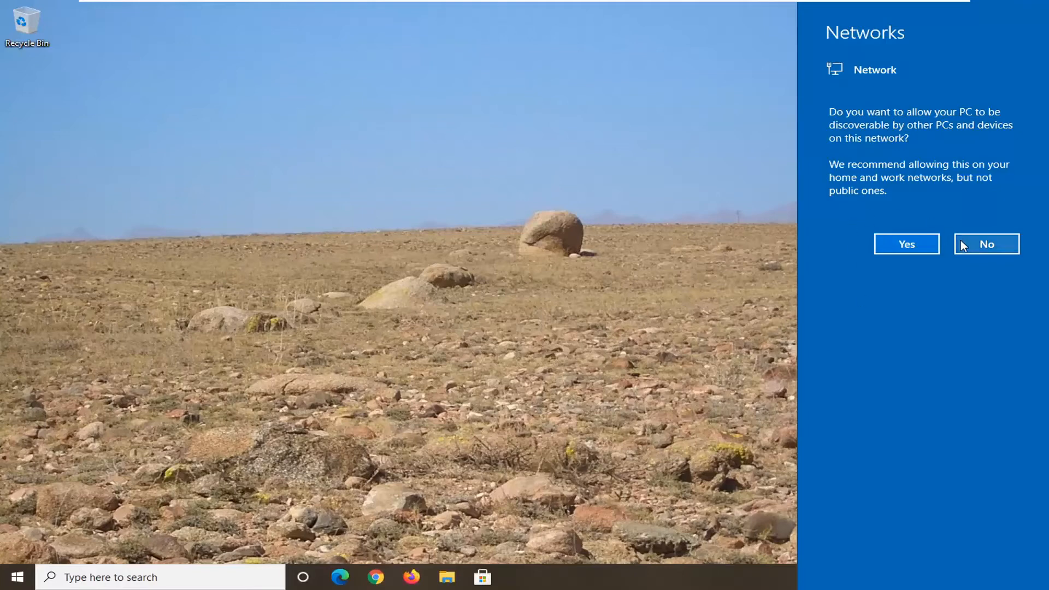
Step: Answer No to making the PC discoverable on the network
{"action": "left_click", "coordinate": [986, 244]}
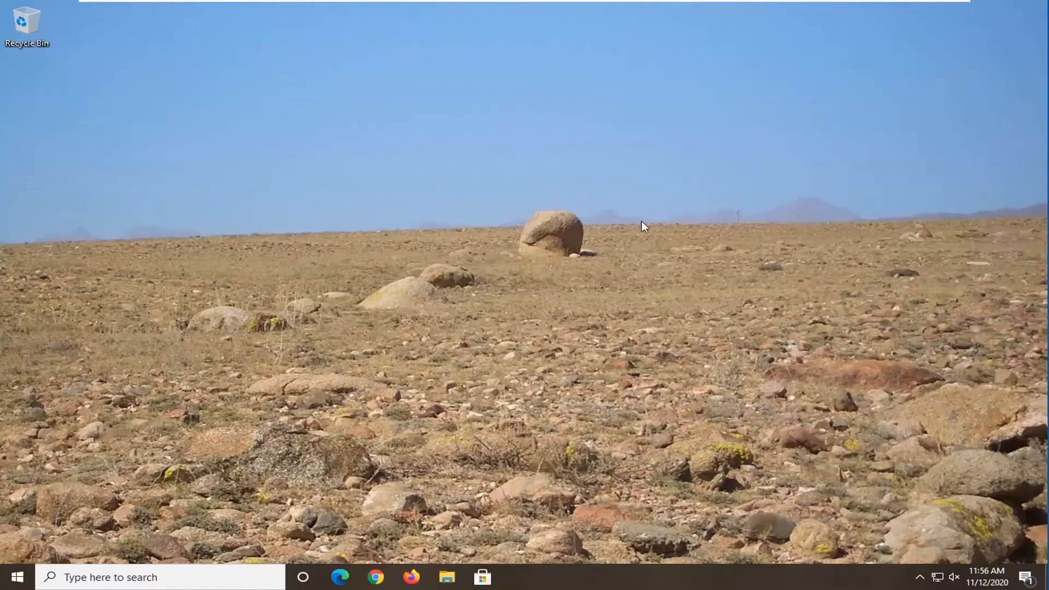
{"action": "mouse_move", "coordinate": [635, 351]}
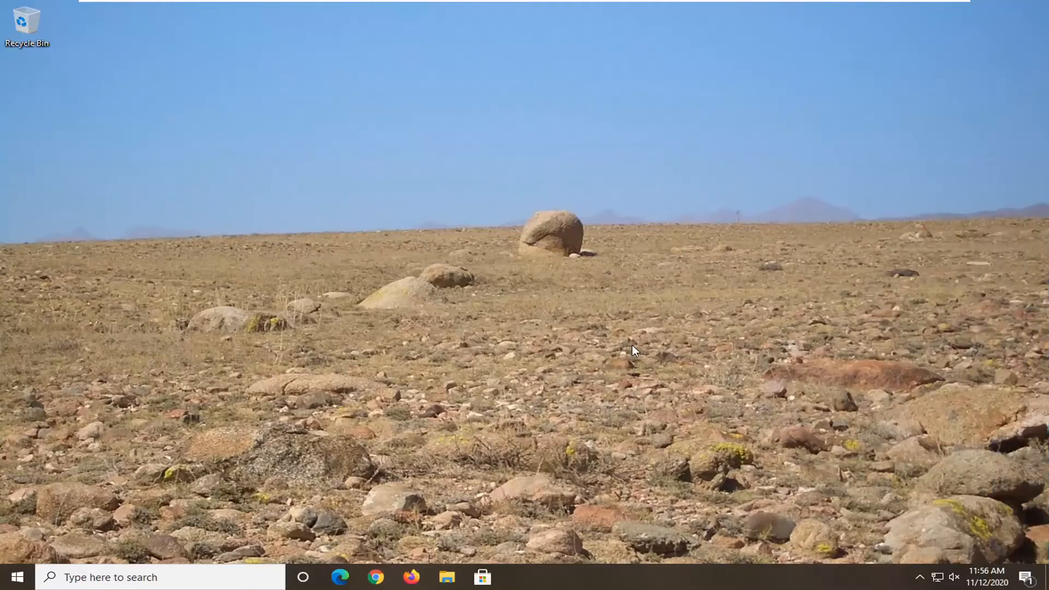